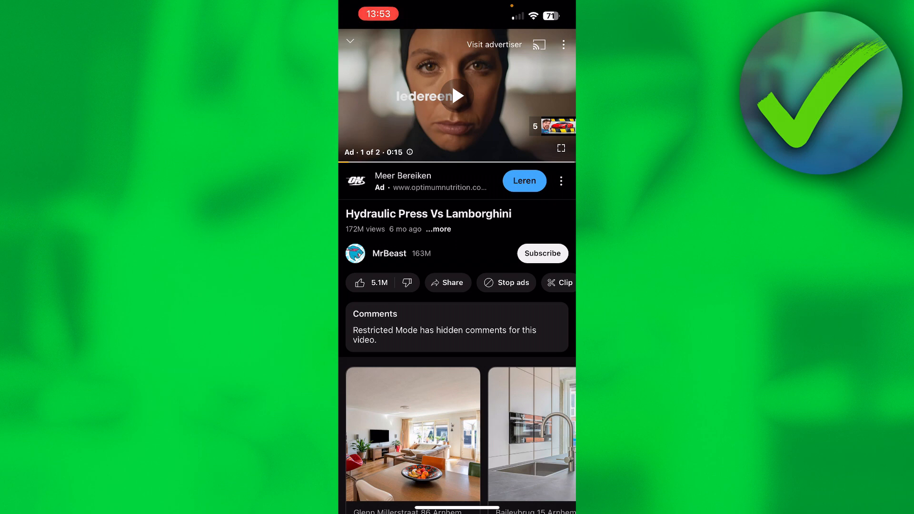
Step: Minimise the Hydraulic Press Vs Lamborghini video and return to the Home feed
{"action": "left_click", "coordinate": [350, 41]}
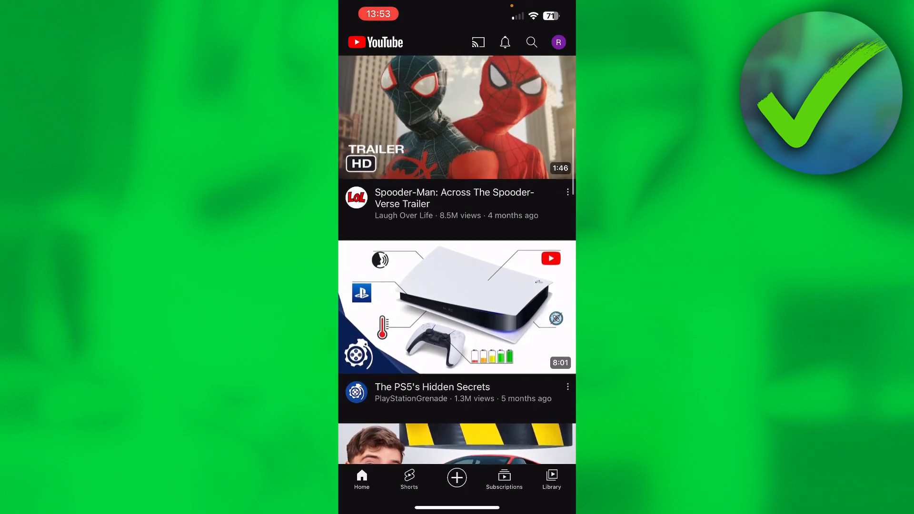
Step: Reach YouTube Settings through the profile avatar's account menu
{"action": "left_click", "coordinate": [558, 41]}
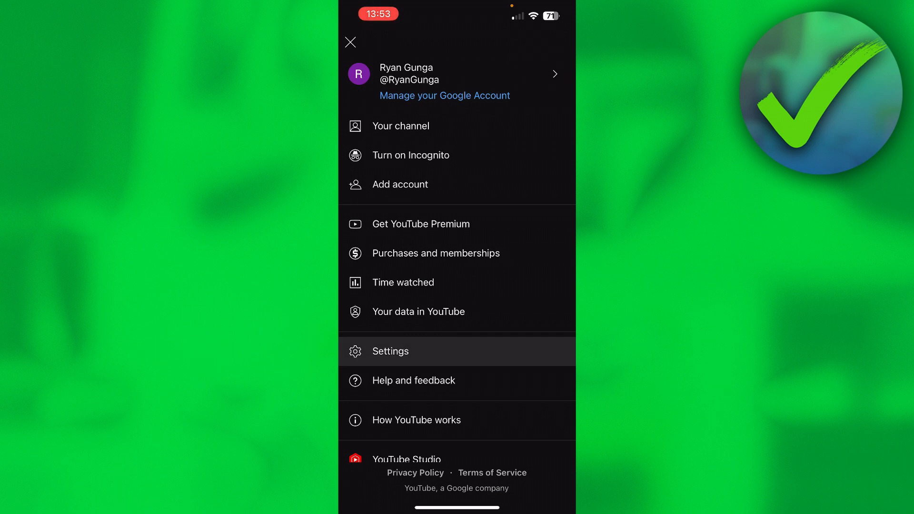
{"action": "left_click", "coordinate": [391, 351]}
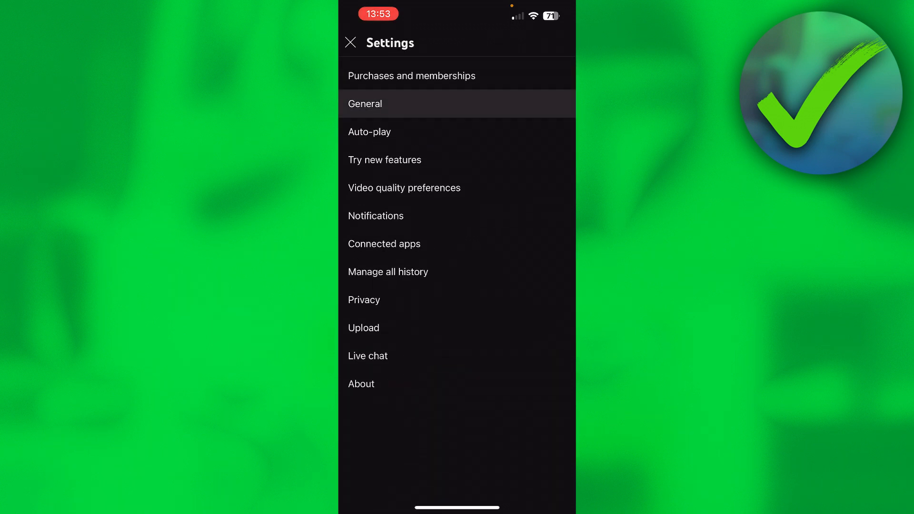
Step: Switch Restricted Mode off in General settings
{"action": "left_click", "coordinate": [365, 104]}
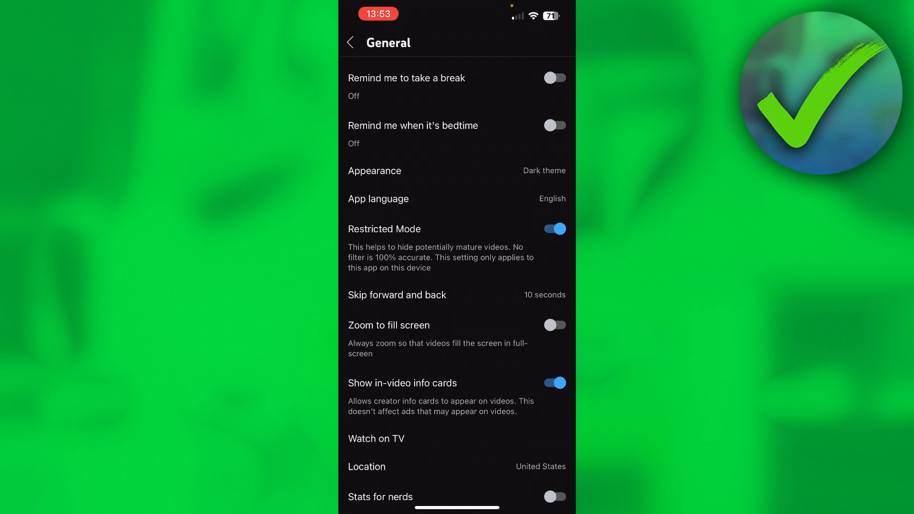
{"action": "left_click", "coordinate": [555, 229]}
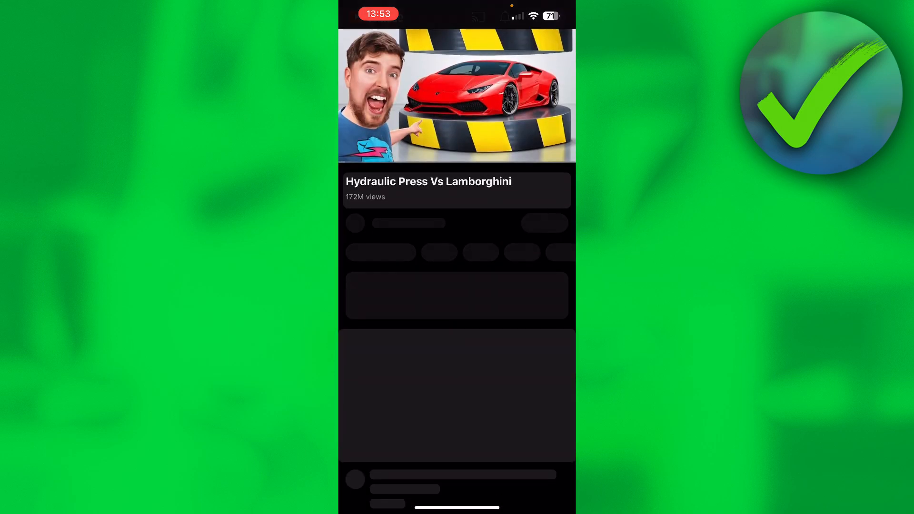
Step: Close the loading video and reopen Hydraulic Press Vs Lamborghini from the Home feed
{"action": "left_click", "coordinate": [456, 96]}
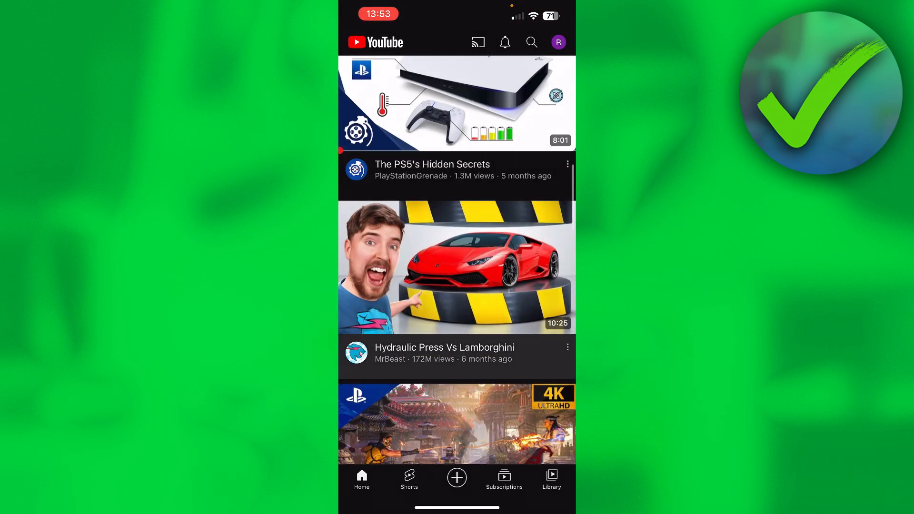
{"action": "left_click", "coordinate": [557, 42]}
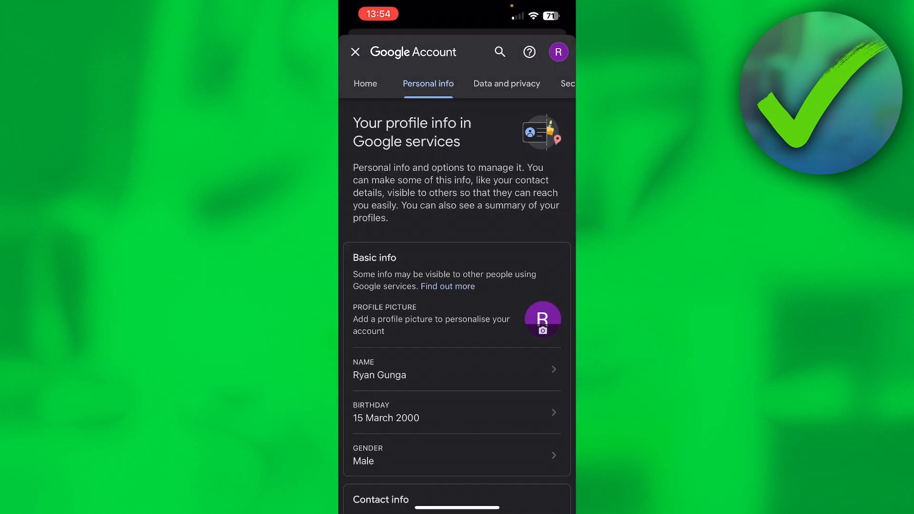
Step: Scroll Personal info down to Basic info to view the account's Birthday
{"action": "scroll", "scroll_direction": "down", "scroll_amount": 3}
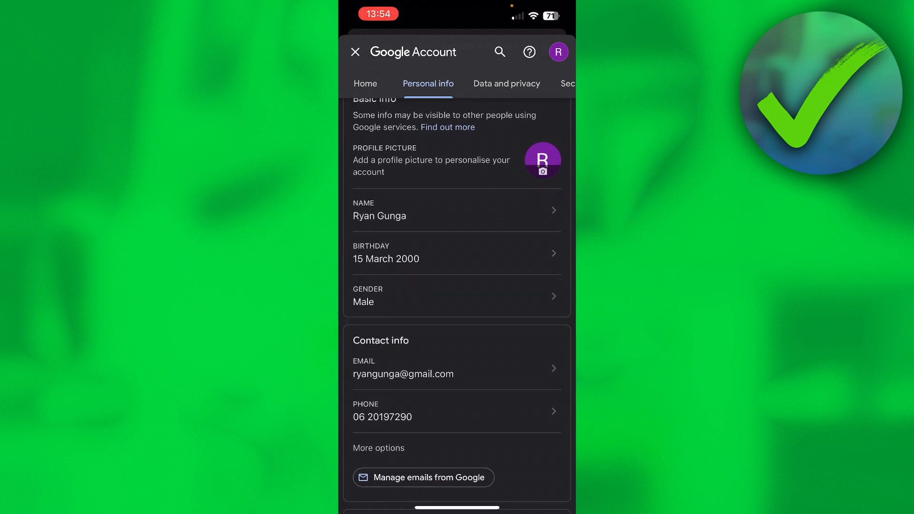